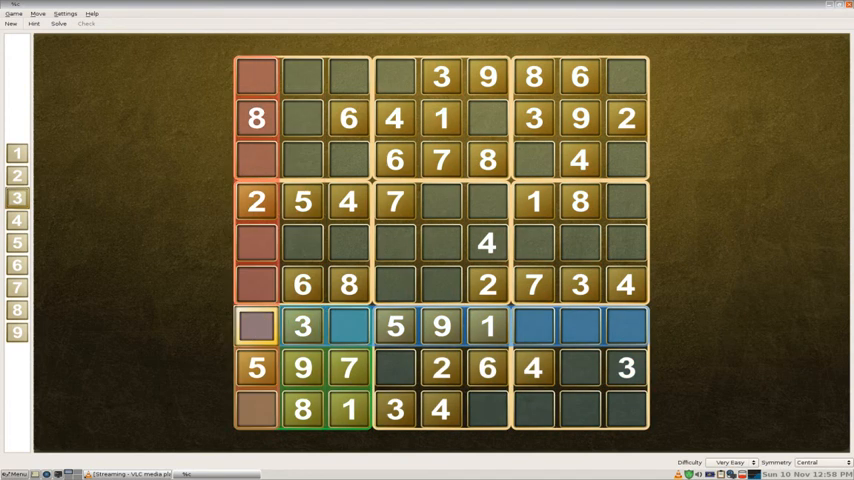
- Enter 4 into the empty first cell of row seven
left_click(17, 219)
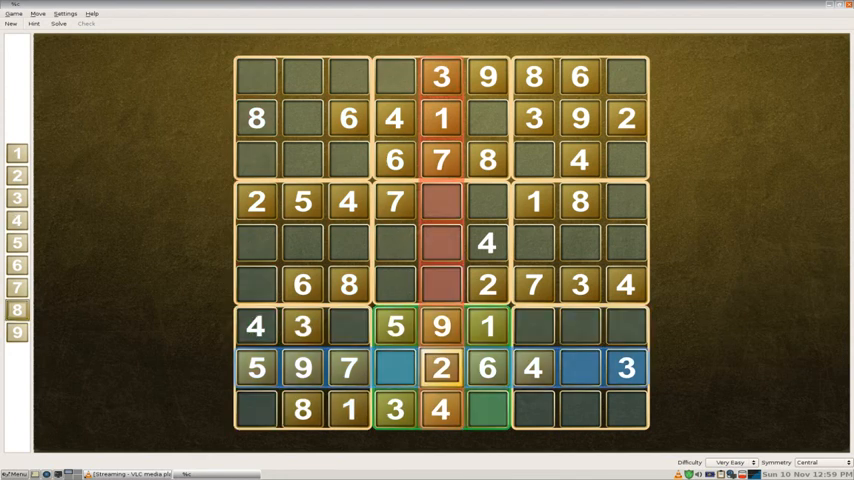
- Select an empty cell in the lower rows to begin filling 2, 8, 1, 6, 7
left_click(394, 367)
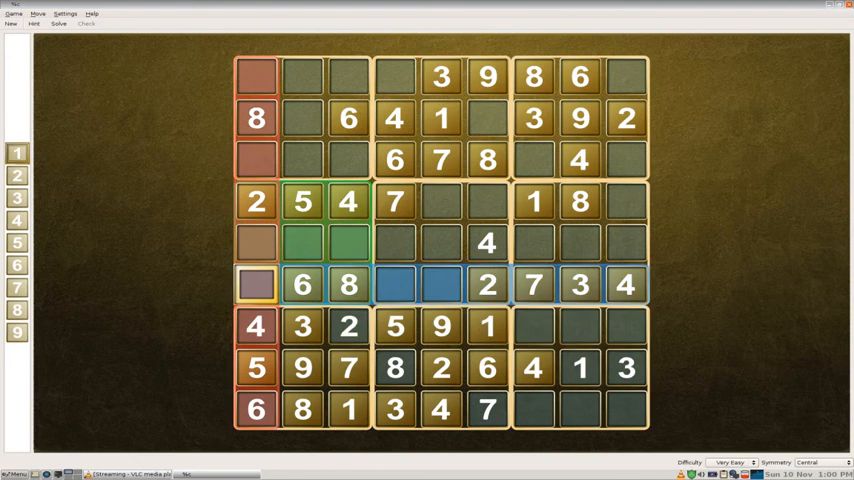
- Choose 8 from the number palette for row seven's last cell
left_click(17, 309)
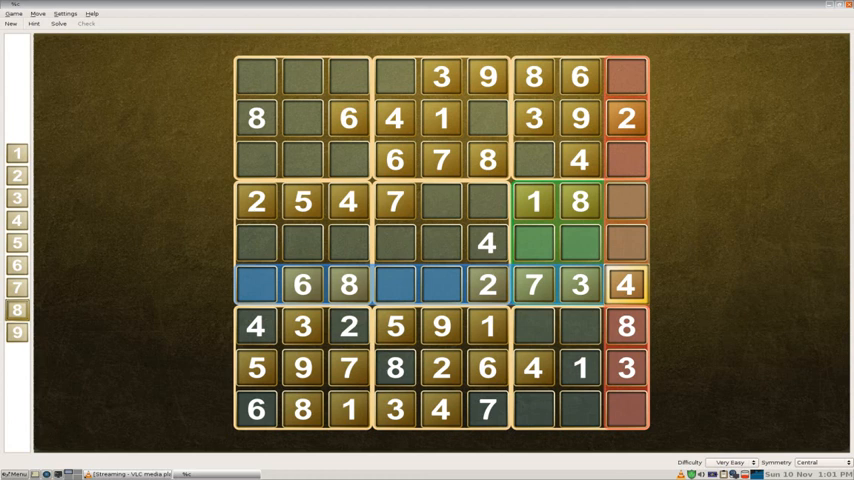
left_click(580, 243)
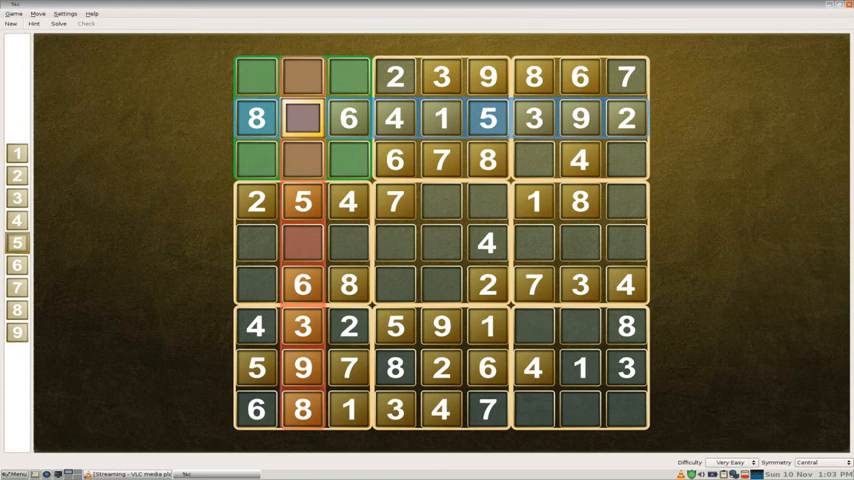
- Select the 8 at the start of row two
left_click(256, 118)
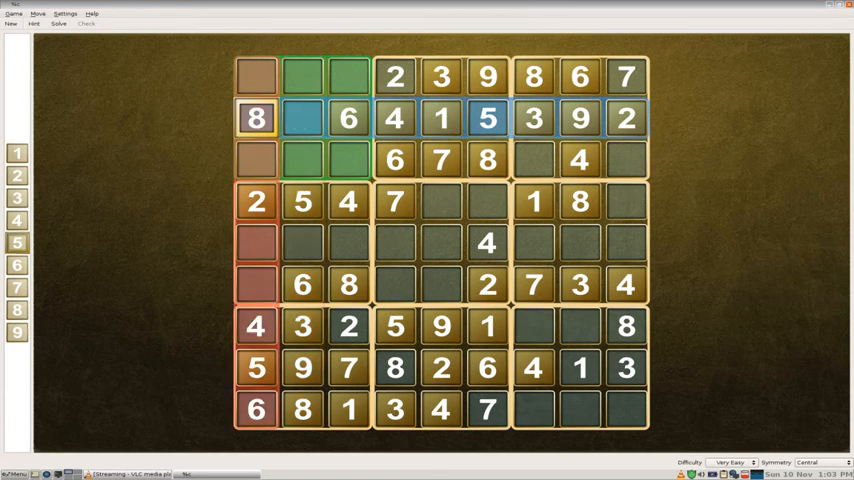